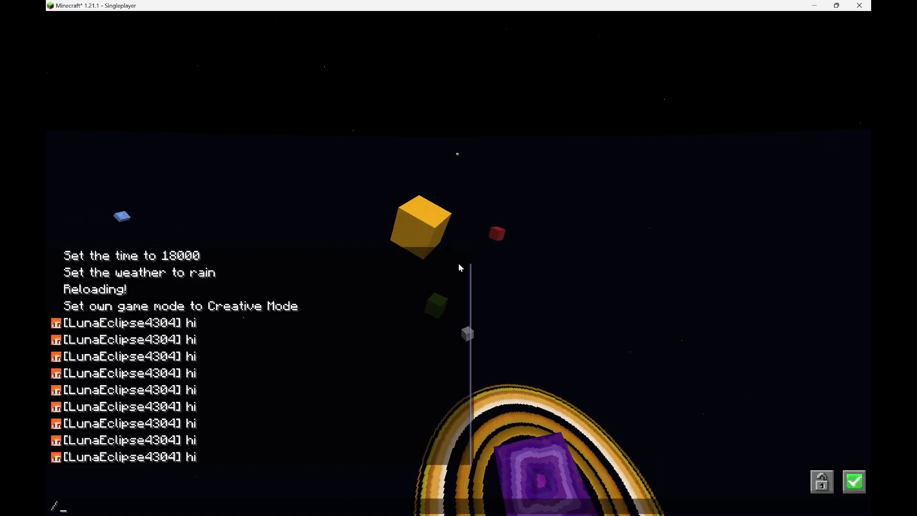
Step: Run /function ships:adminspawn, take the 'sun' item, and place the glowing sun display
type("/function ships:adminspawn")
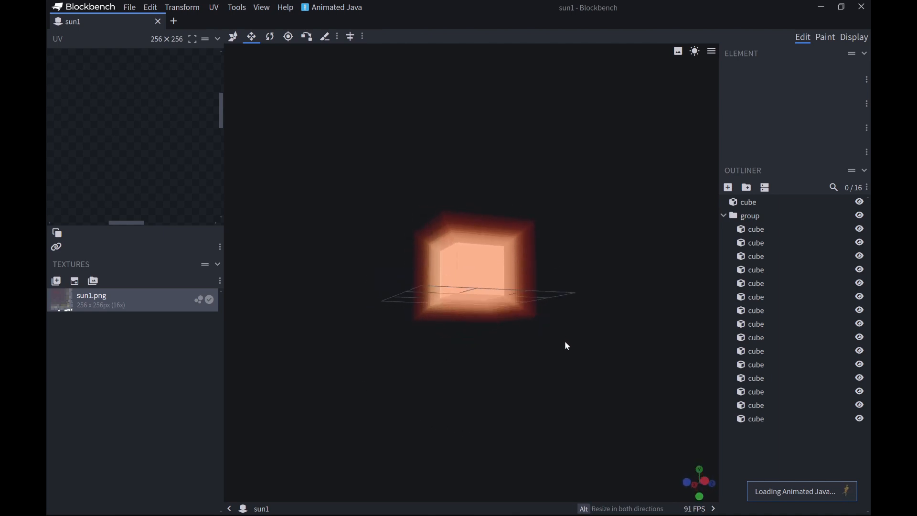
left_click_drag(565, 346, 557, 402)
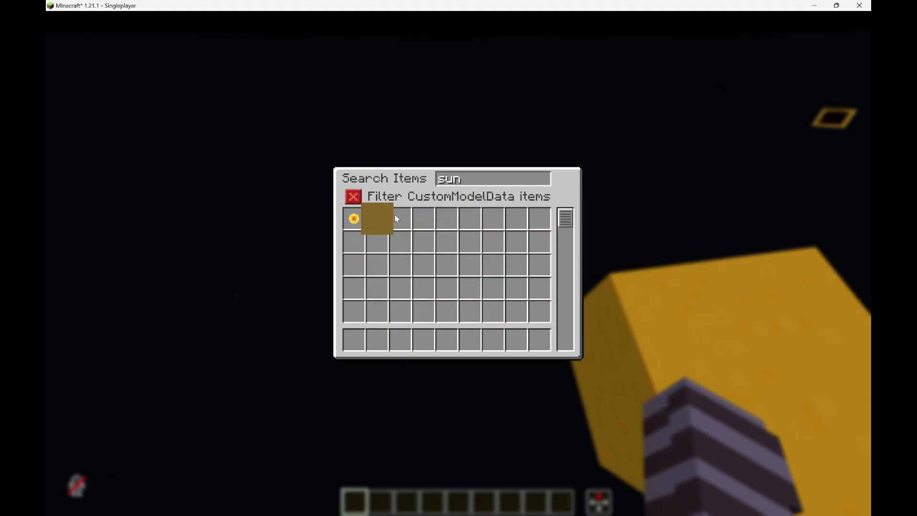
key("Escape")
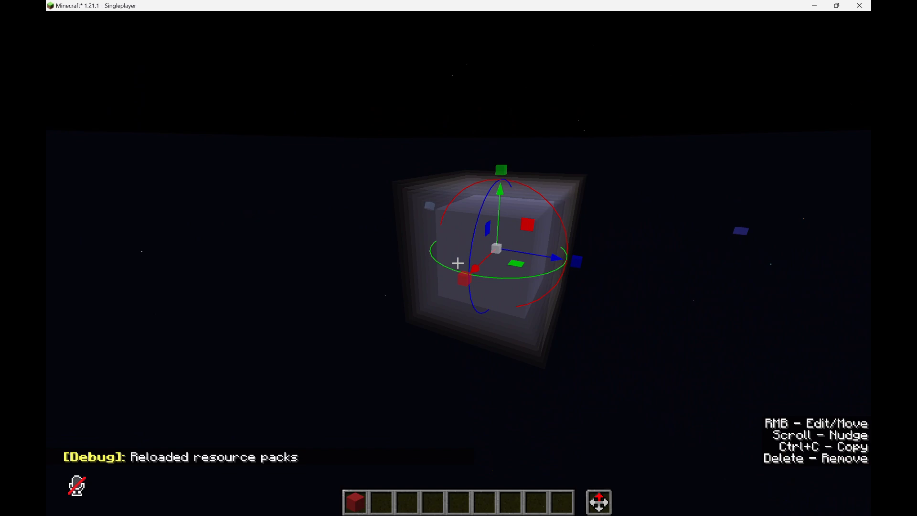
key("Escape")
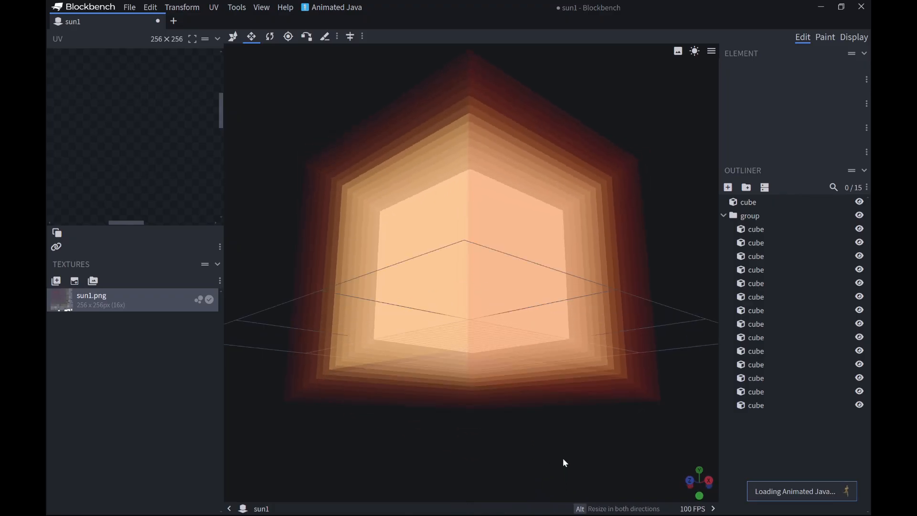
Step: Rotate the Blockbench view to inspect the layered sun model from another side
left_click_drag(565, 462, 611, 435)
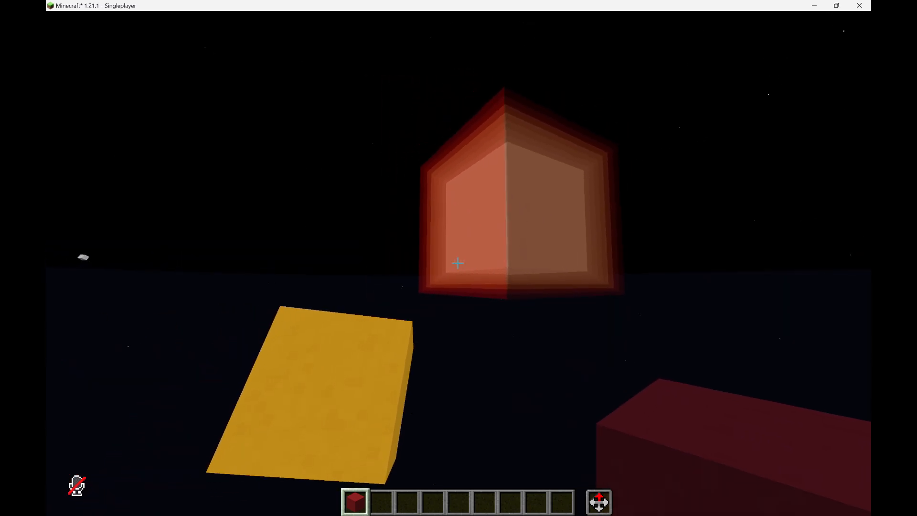
Step: Right-click the sun display to start repositioning it in the sky
right_click(457, 263)
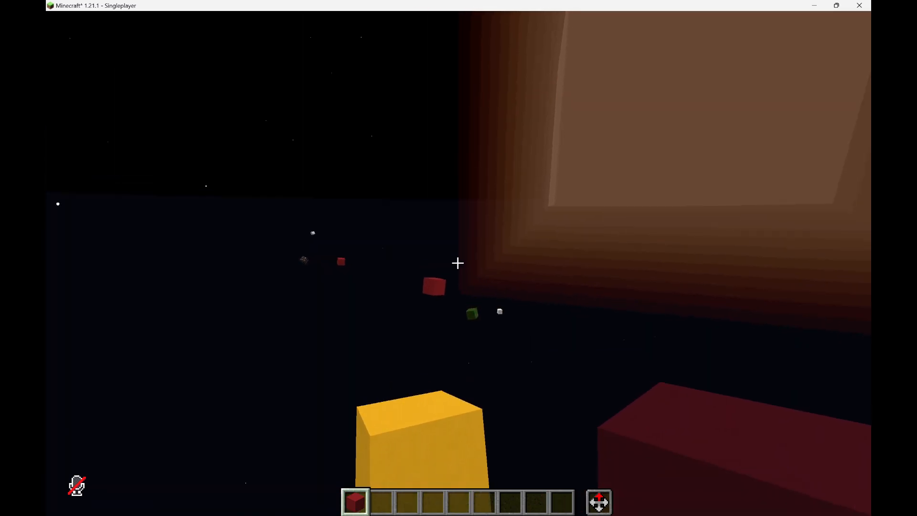
mouse_move(457, 262)
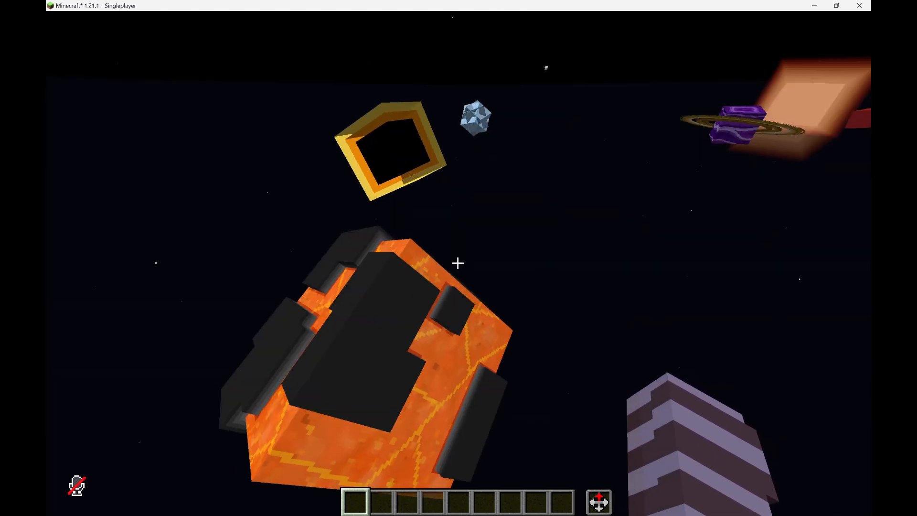
mouse_move(458, 263)
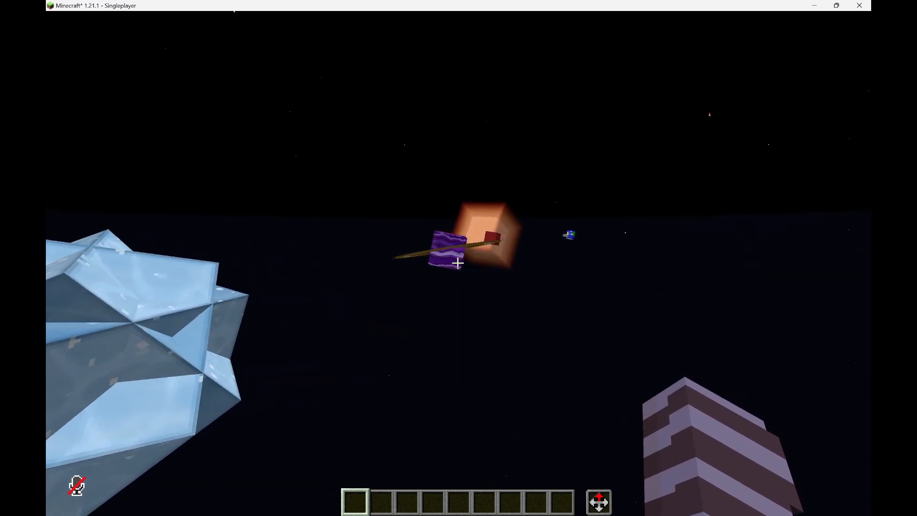
mouse_move(458, 264)
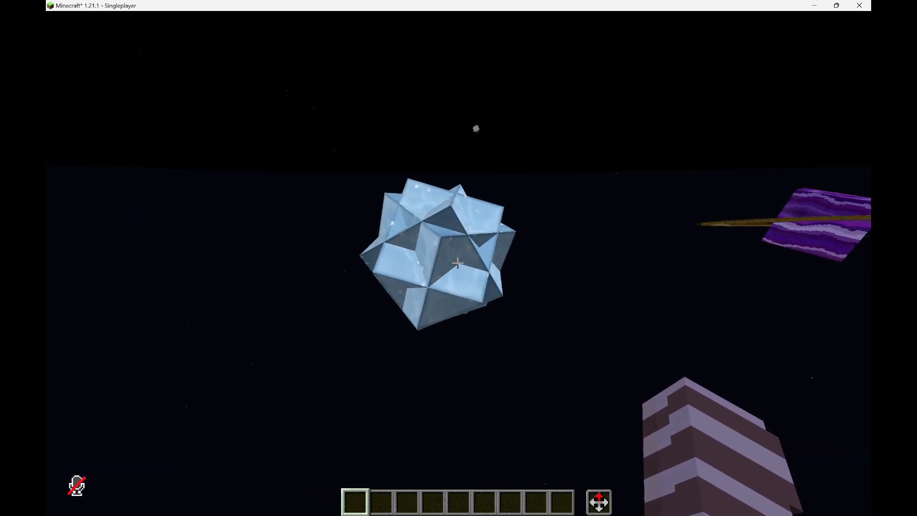